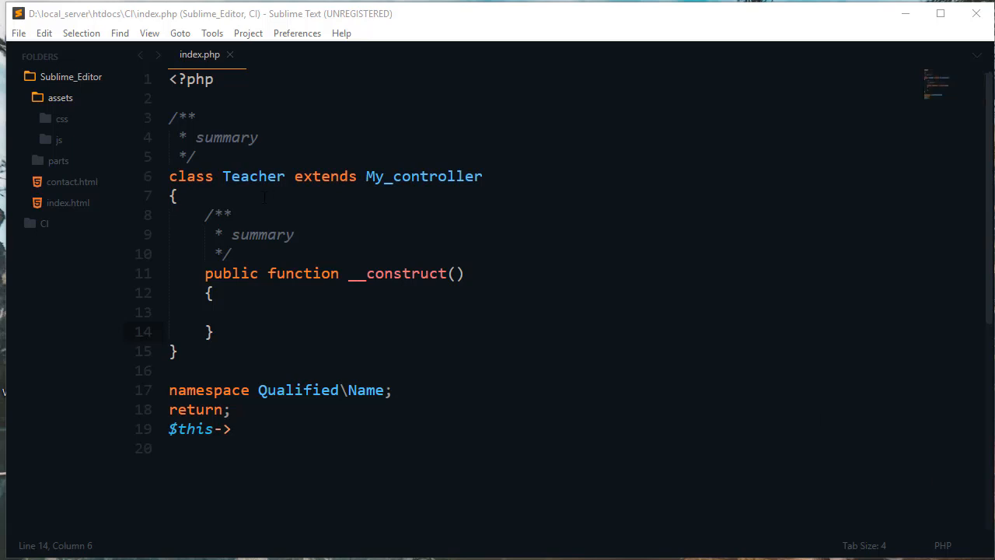
mouse_move(450, 117)
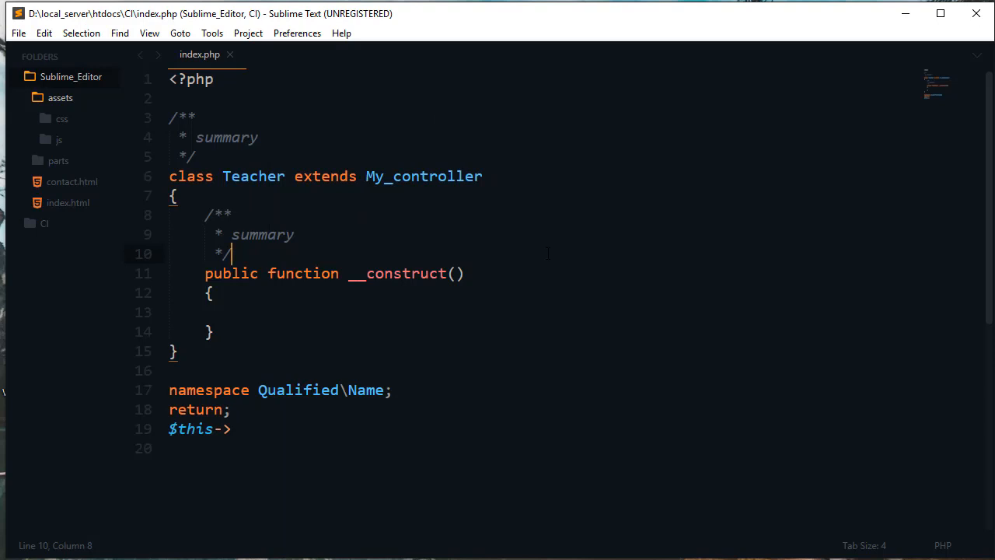
mouse_move(161, 65)
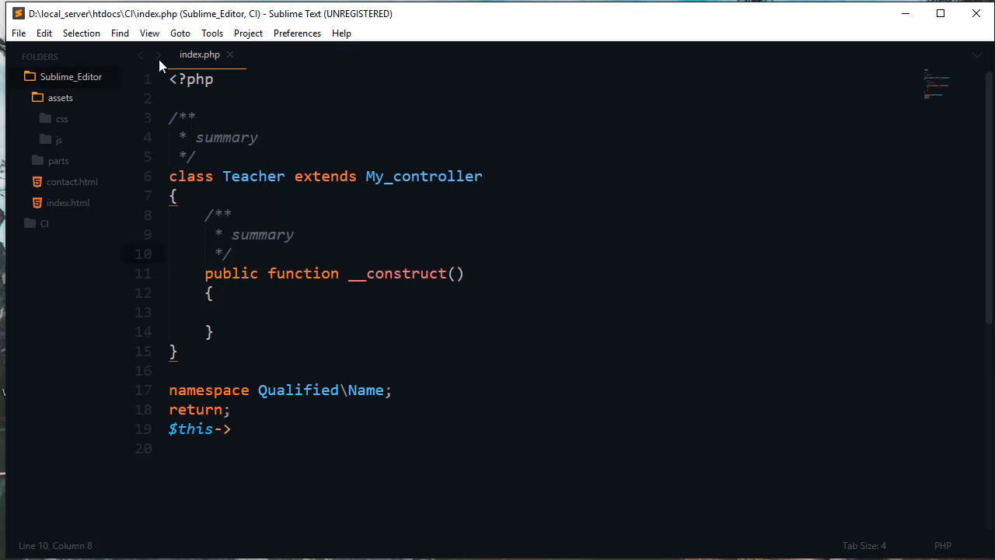
mouse_move(479, 221)
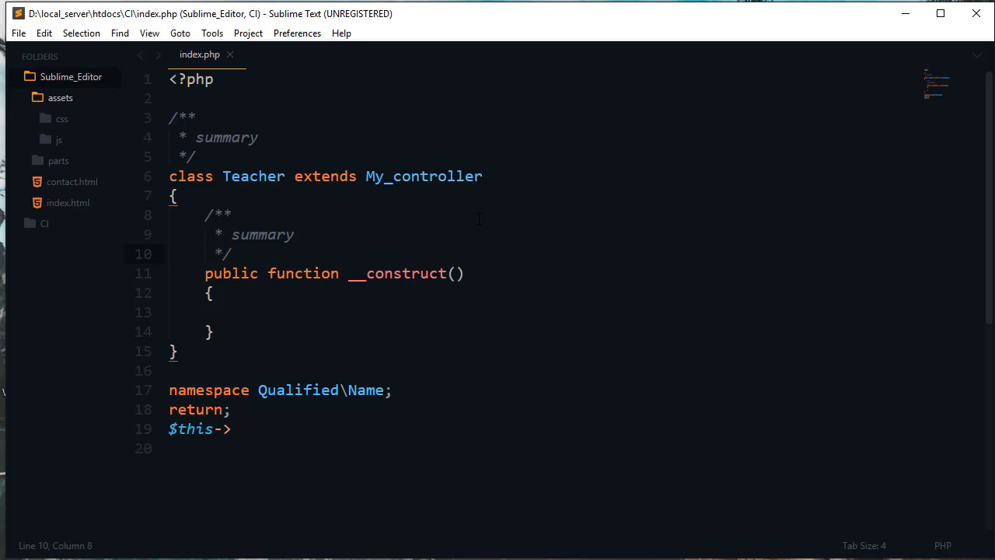